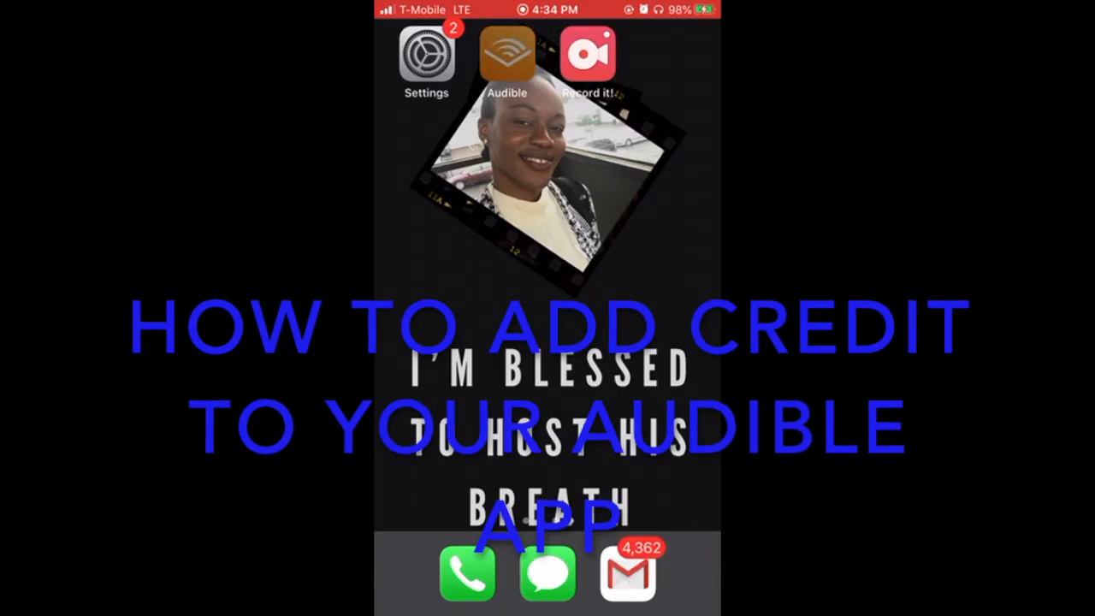
# Launch Audible from the iOS Home Screen.
pyautogui.click(506, 53)
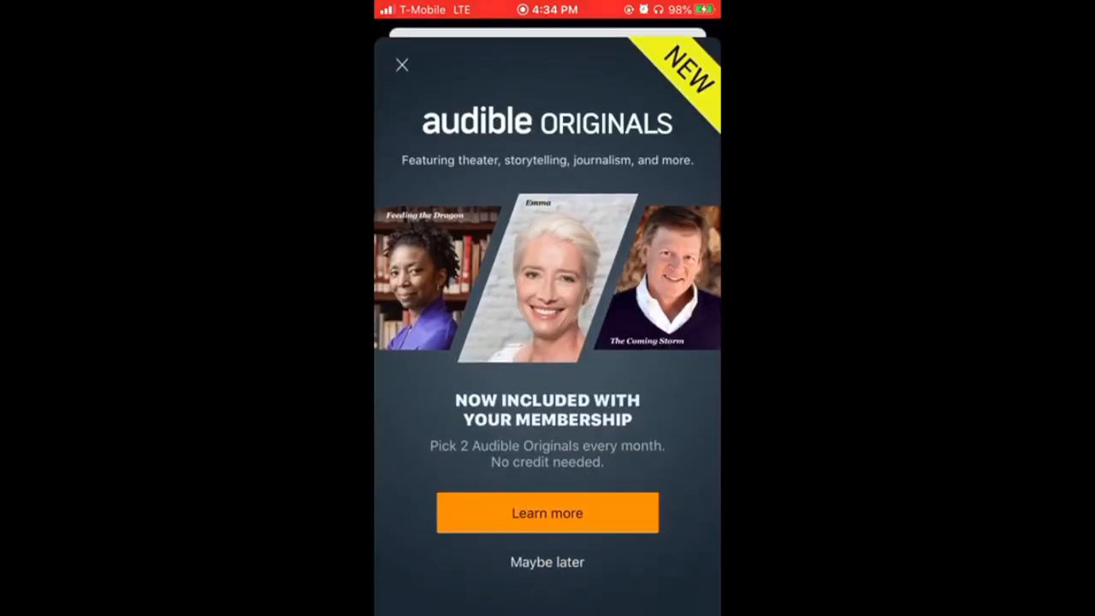
# Dismiss the Audible Originals promo with 'Maybe later' and go to Discover.
pyautogui.click(401, 65)
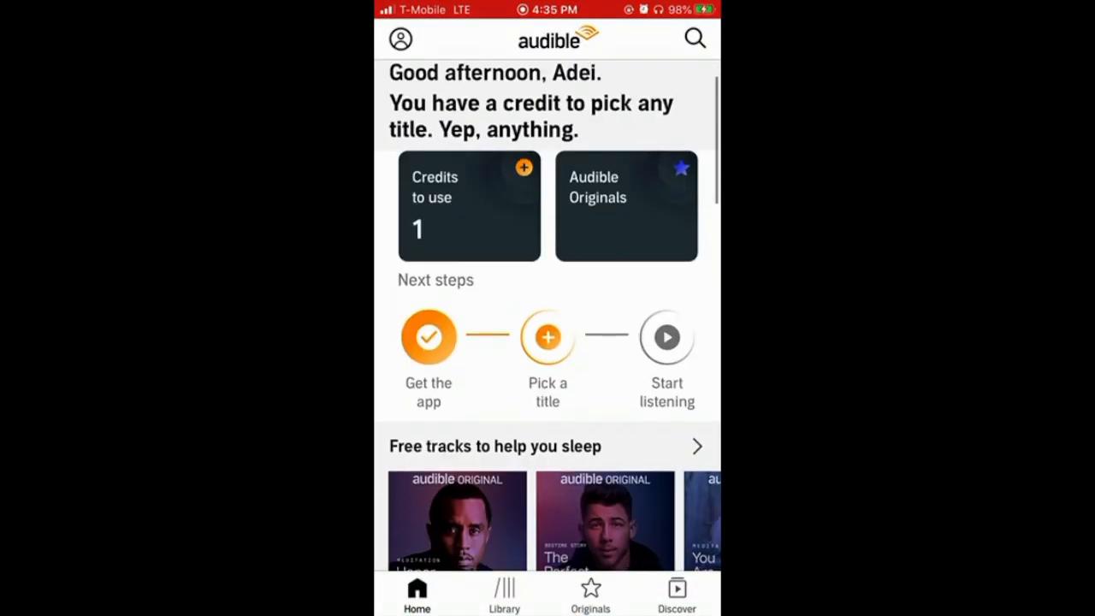
pyautogui.scroll(-3)
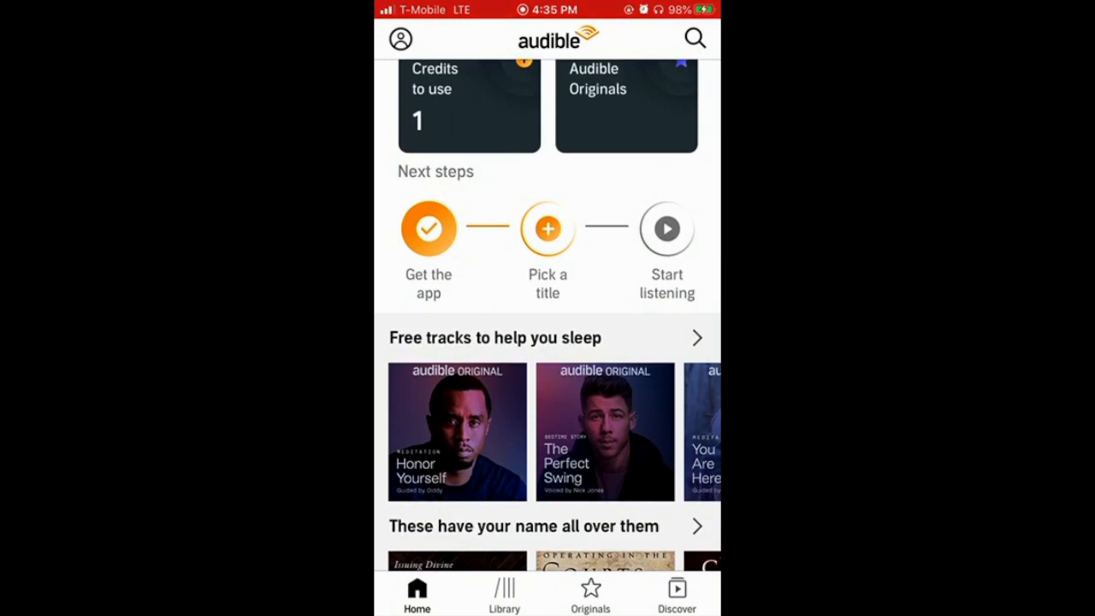
pyautogui.click(677, 593)
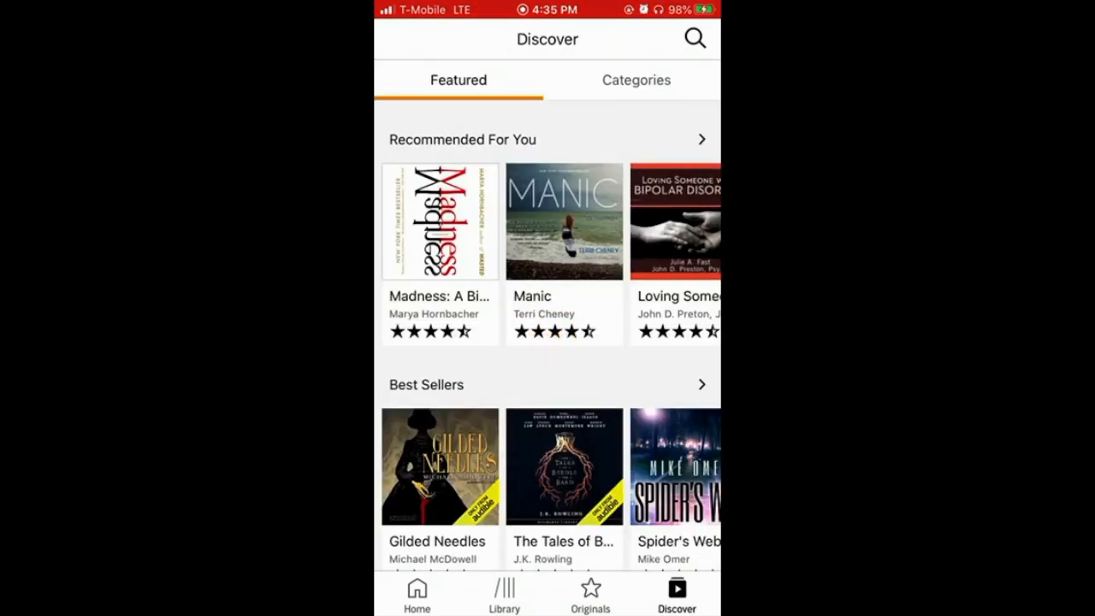
# View the Loving Someone with Bipolar Disorder title, then reach Safari's 'audible' results.
pyautogui.click(675, 223)
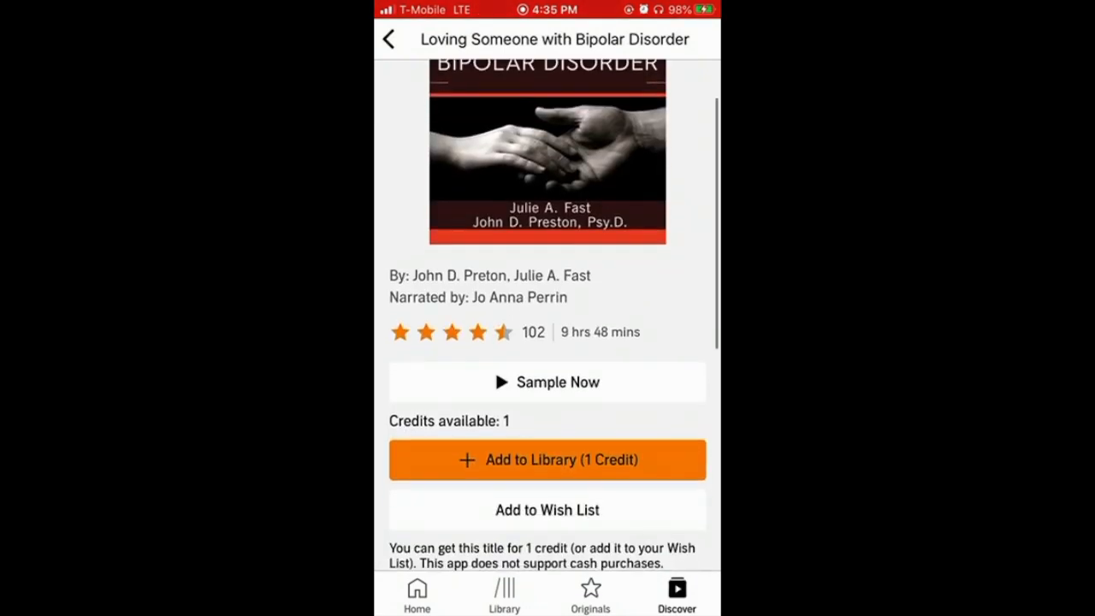
pyautogui.click(676, 593)
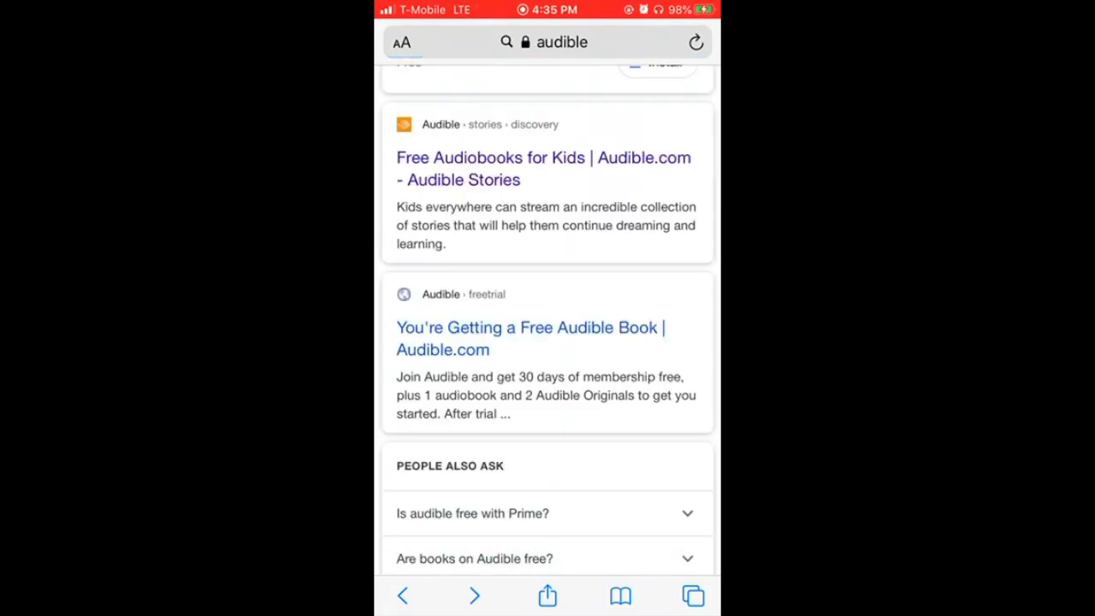
# Follow the 'Audible.com Official Site' ad at the top of Google results.
pyautogui.scroll(3)
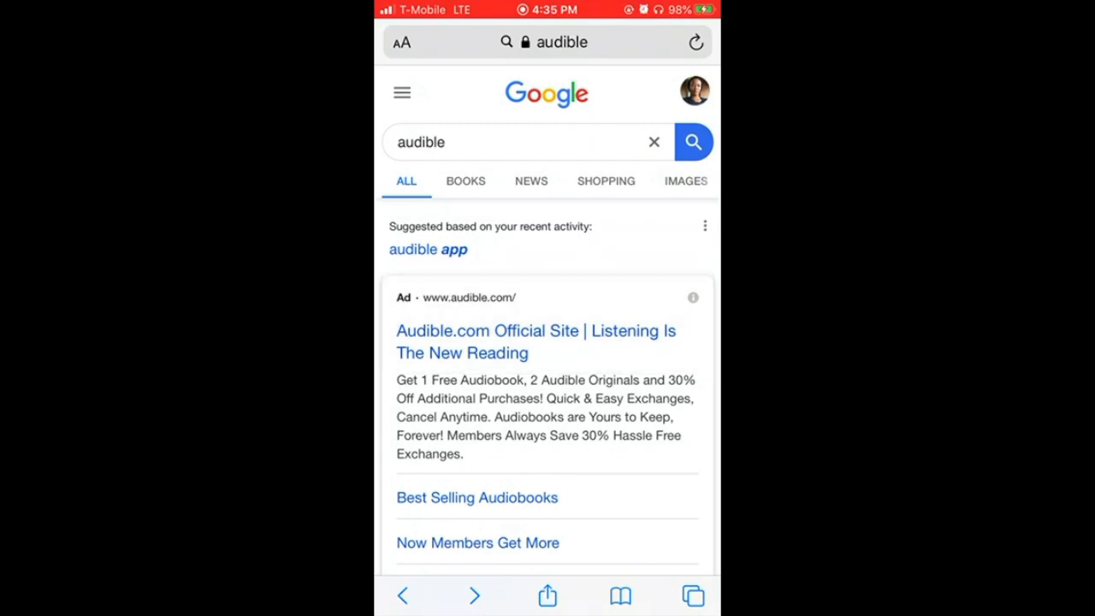
pyautogui.click(535, 341)
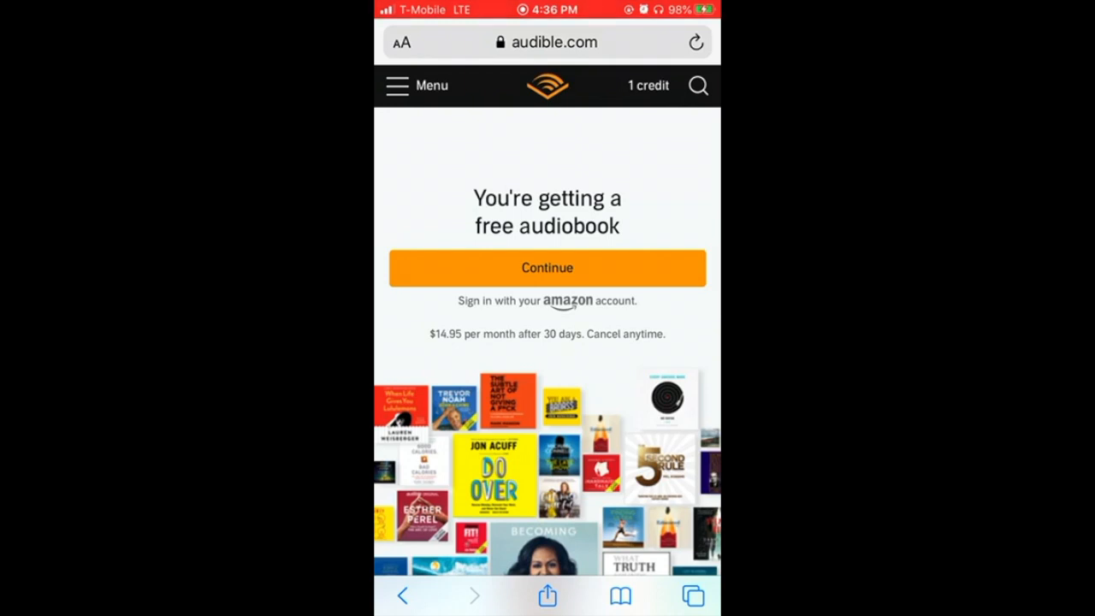
# Use the site Menu to reach 'Buy 3 extra credits' for $35.88.
pyautogui.click(416, 85)
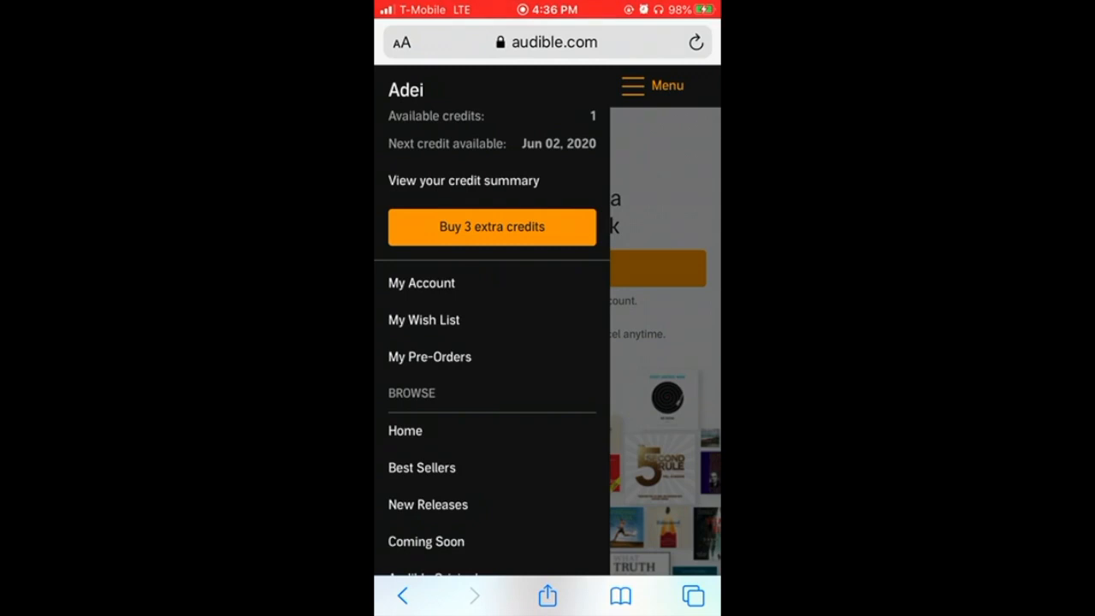
pyautogui.click(491, 227)
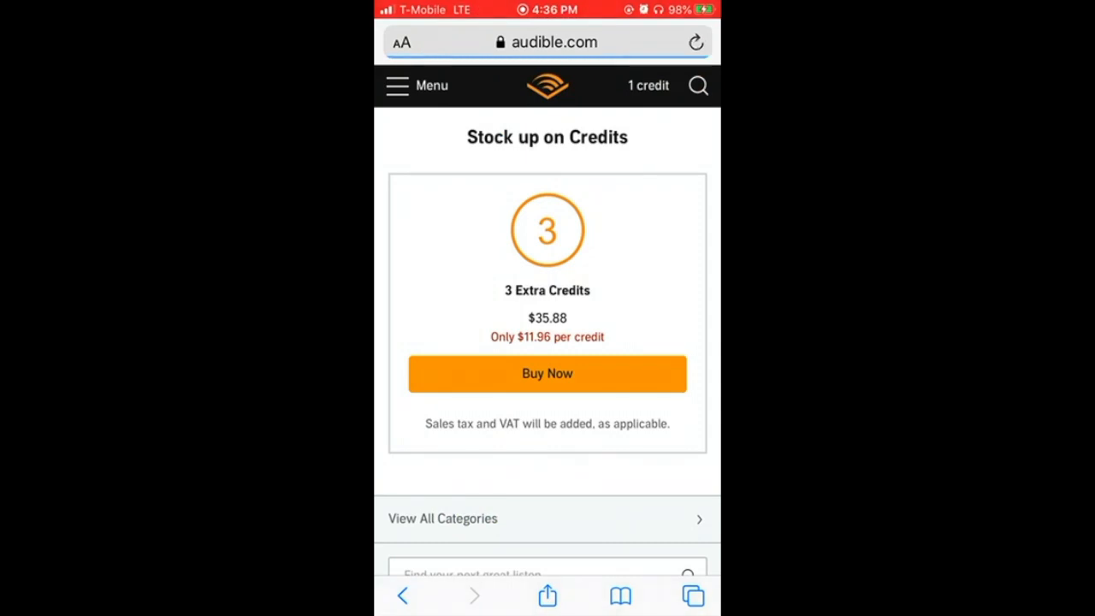
# Check the 1-credit balance panel on the credits page, then go Home.
pyautogui.scroll(-3)
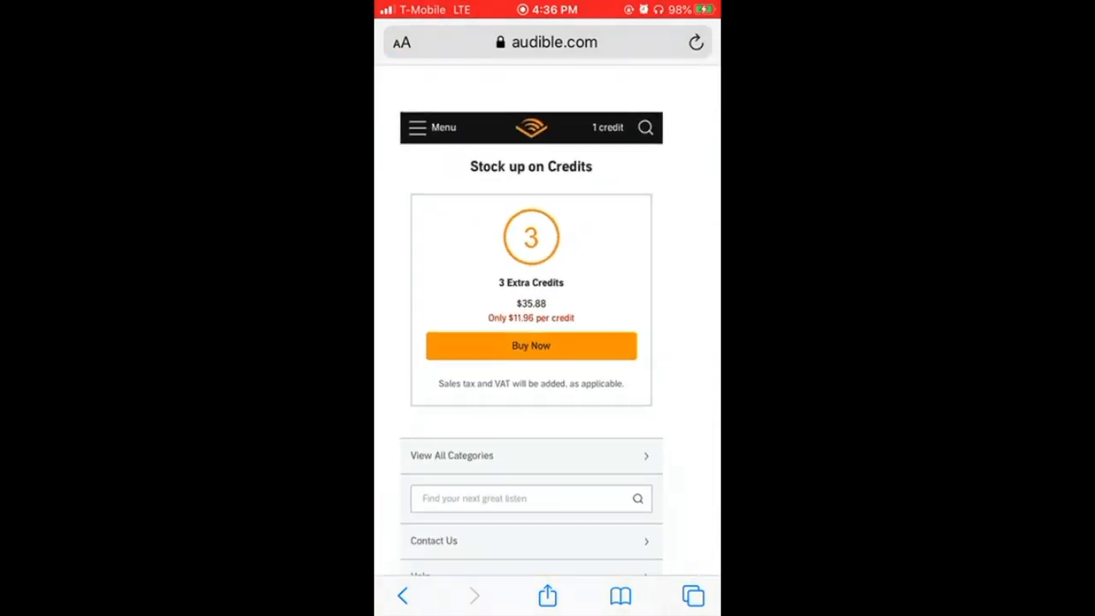
pyautogui.scroll(-3)
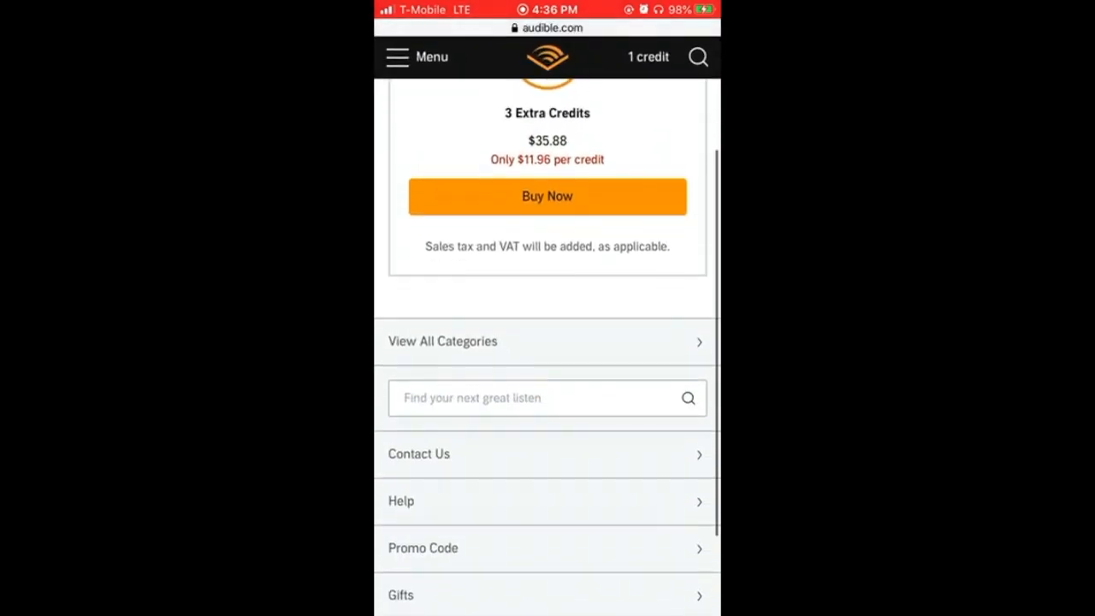
pyautogui.click(647, 57)
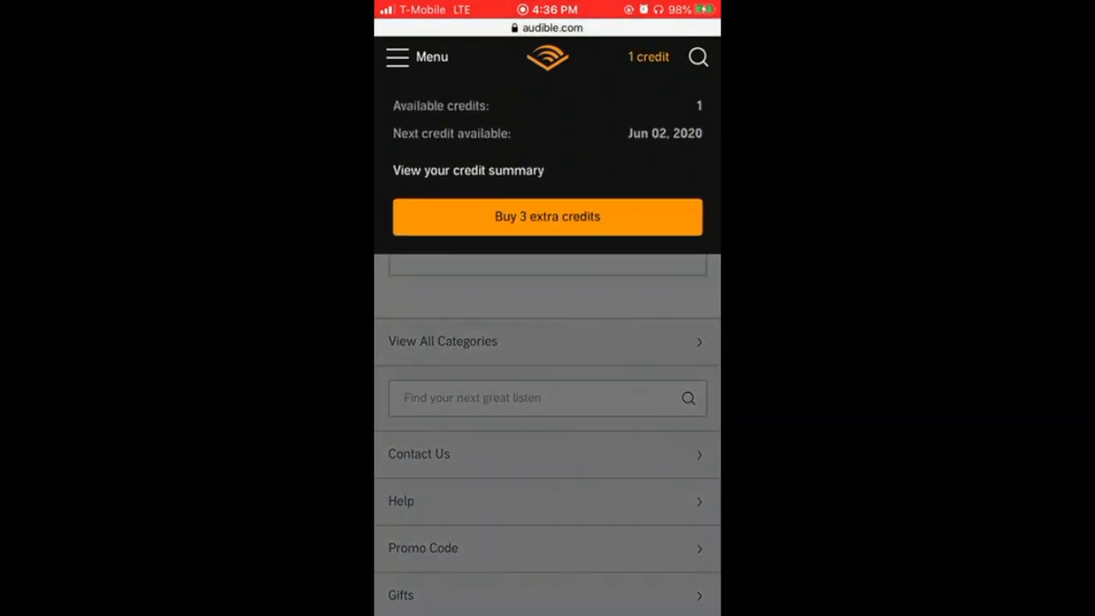
pyautogui.click(417, 57)
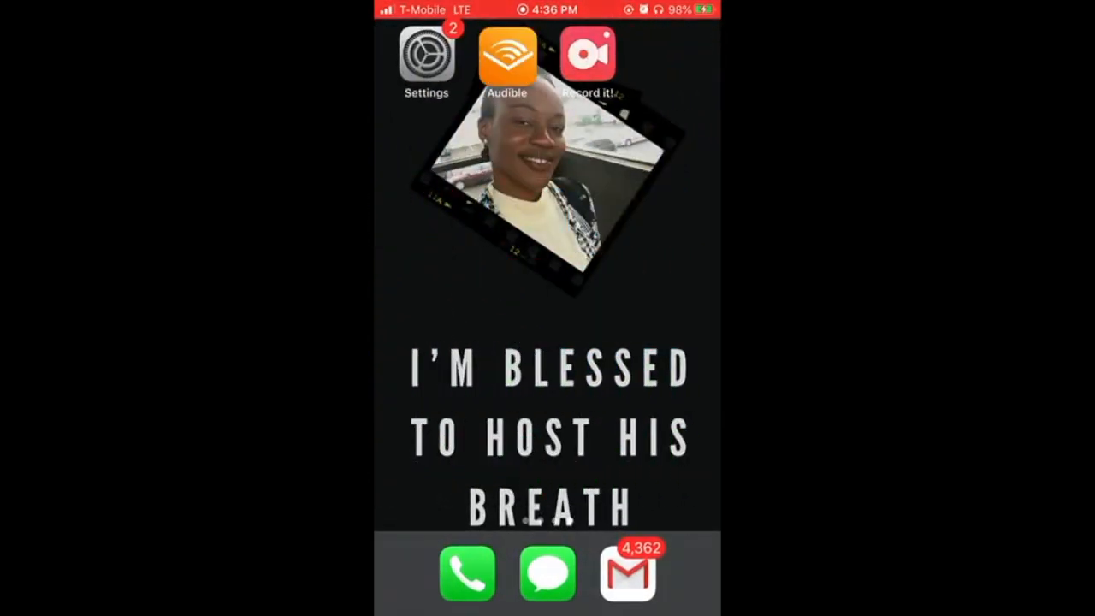
# Reopen Audible to its Home tab showing one credit to use.
pyautogui.click(506, 53)
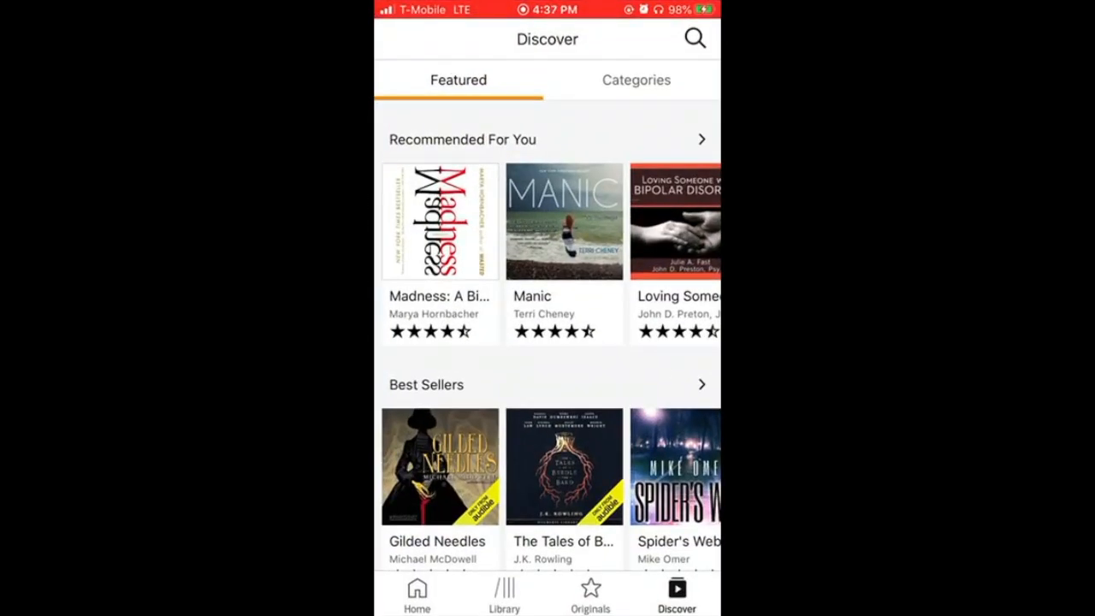
pyautogui.click(416, 590)
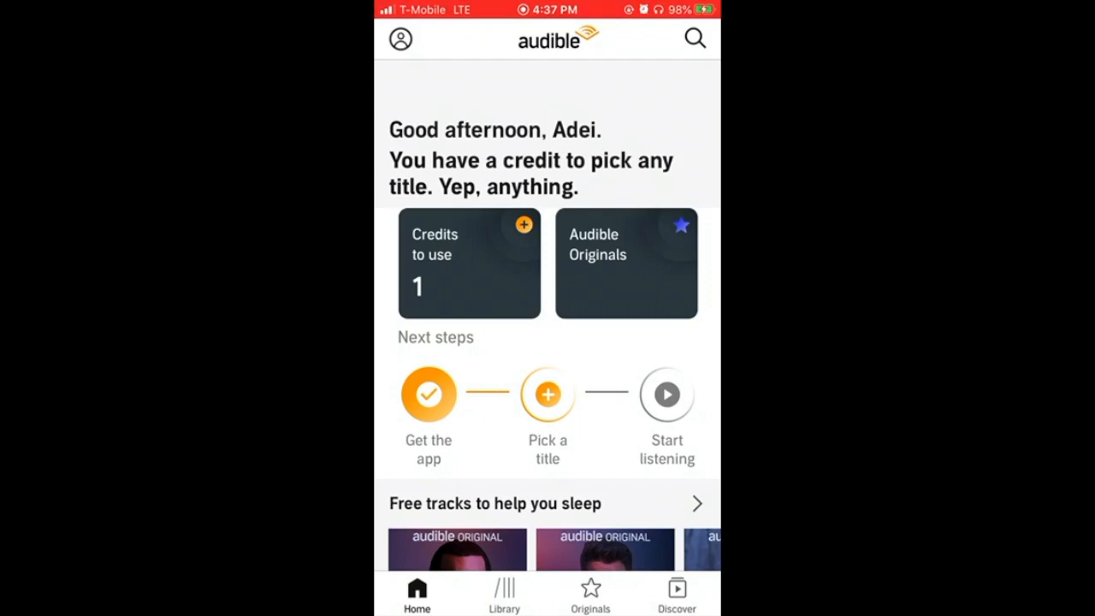
pyautogui.scroll(-3)
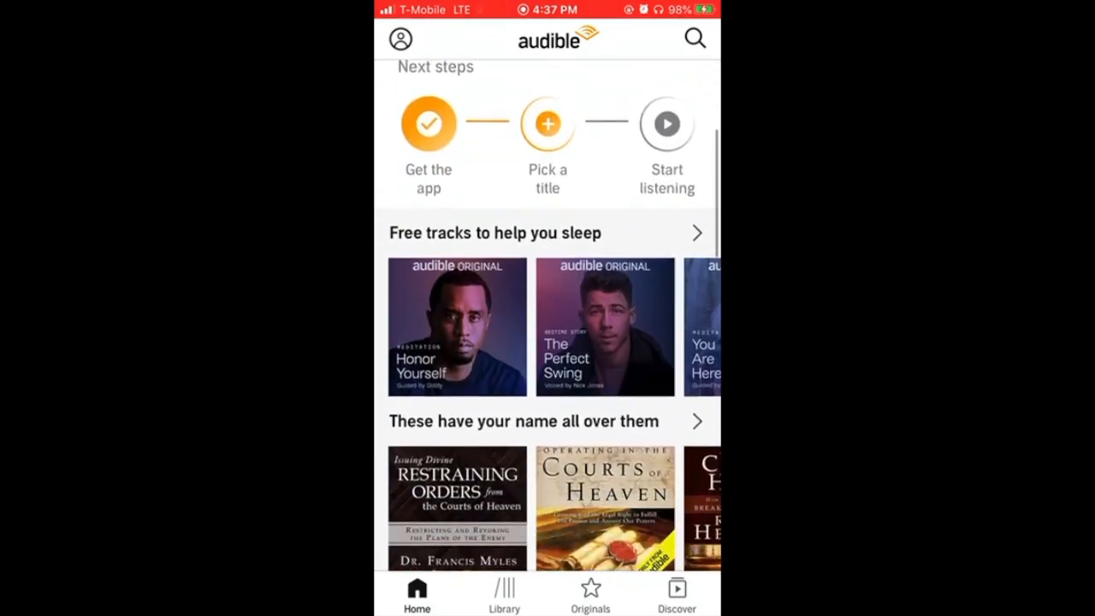